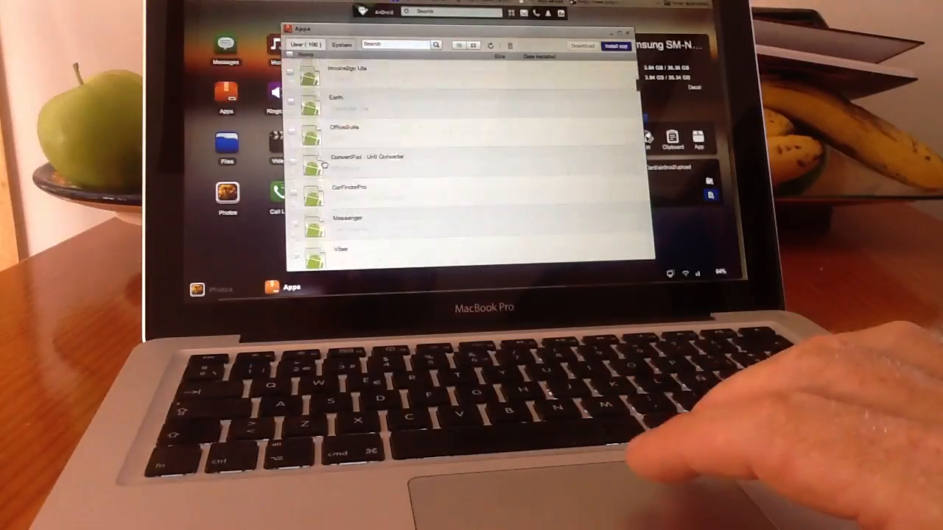
scroll(down, 3)
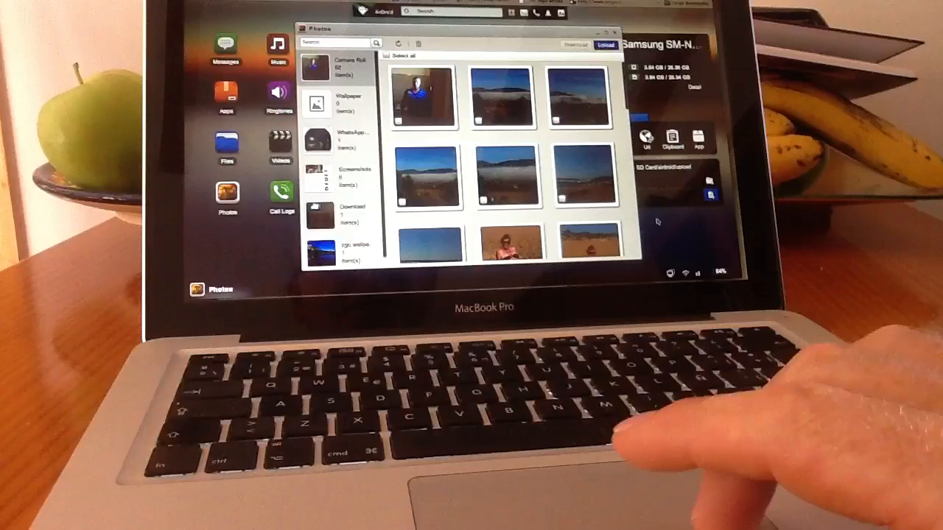
mouse_move(582, 177)
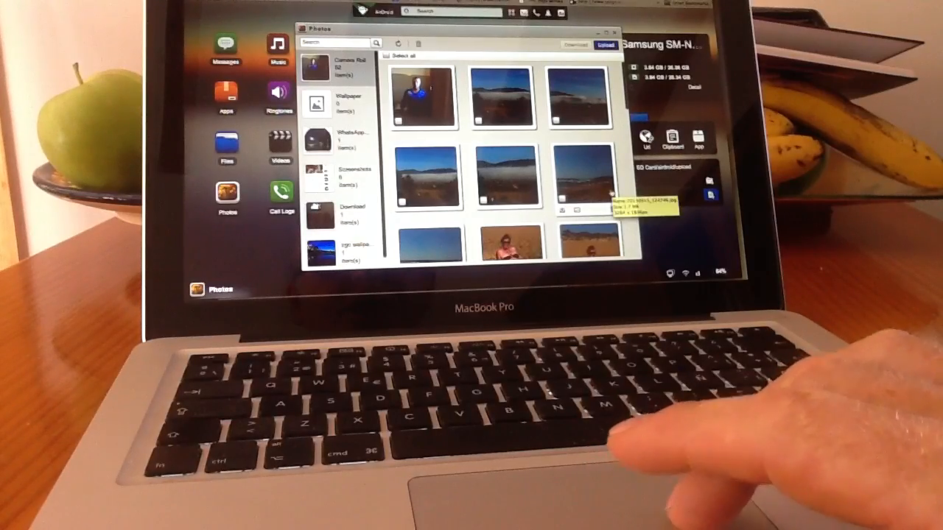